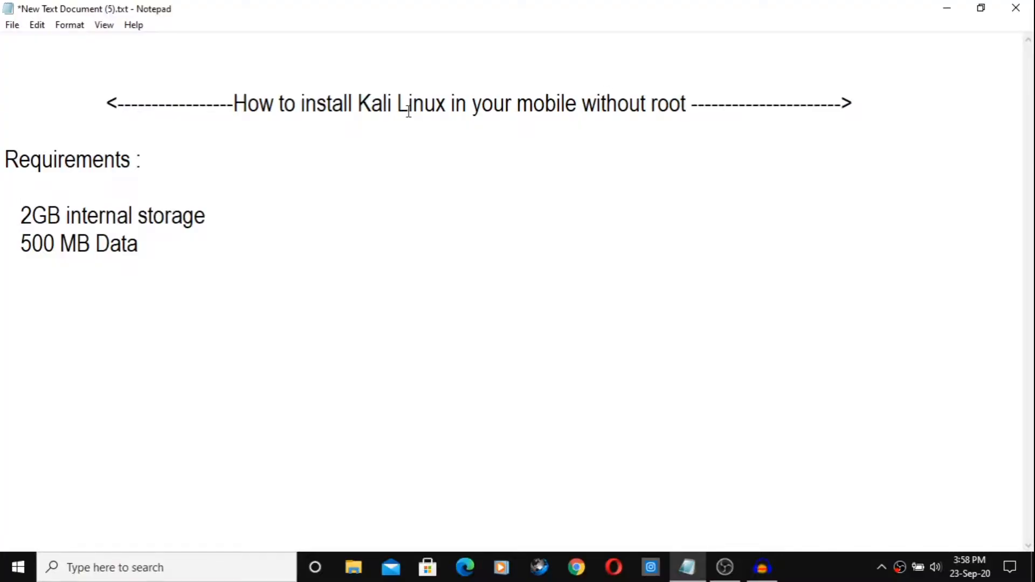
Step: Search the Play Store for 'termux' and install Termux, VNC Viewer and AnLinux
left_click_drag(234, 103, 318, 103)
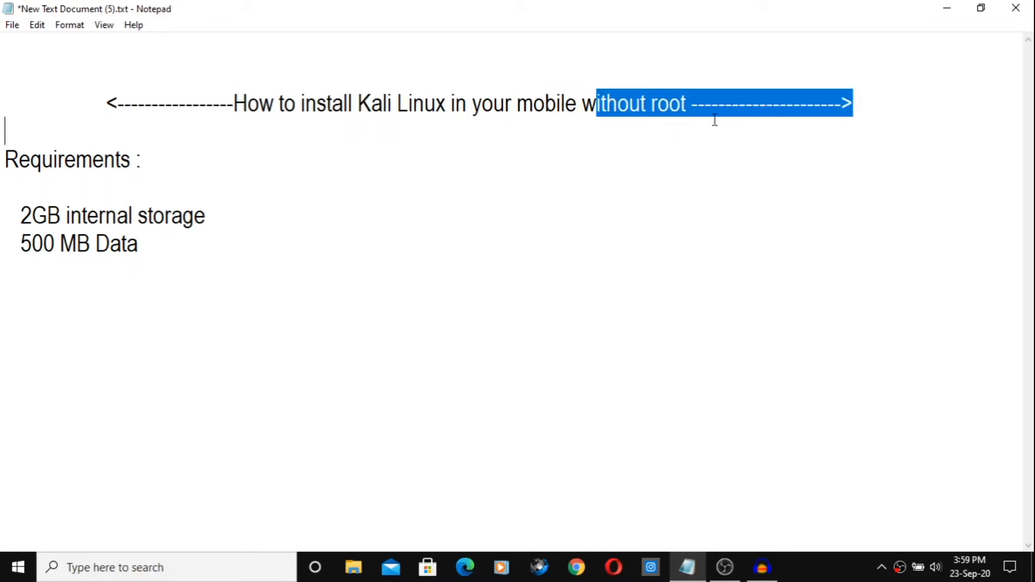
left_click(102, 215)
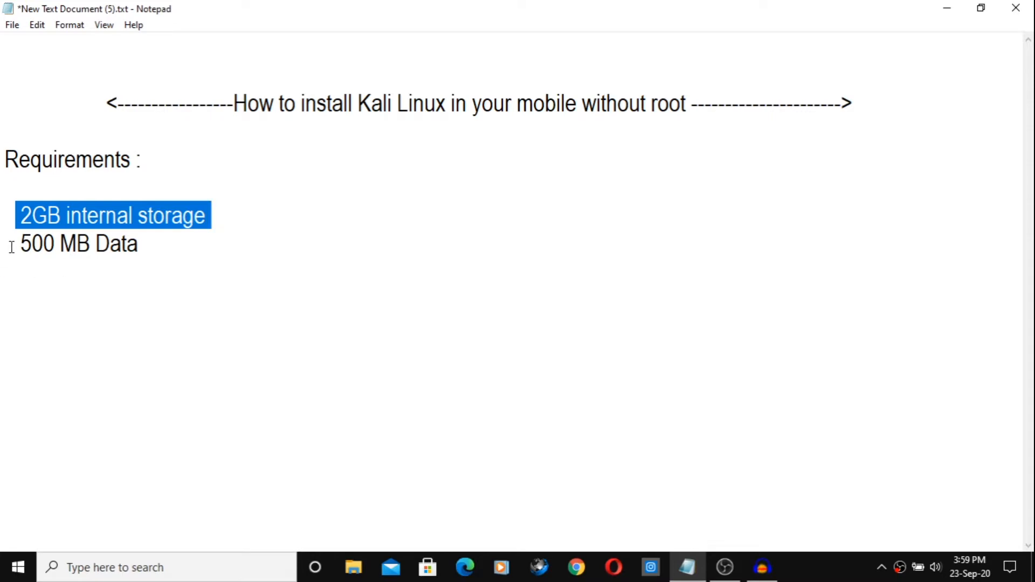
double_click(76, 243)
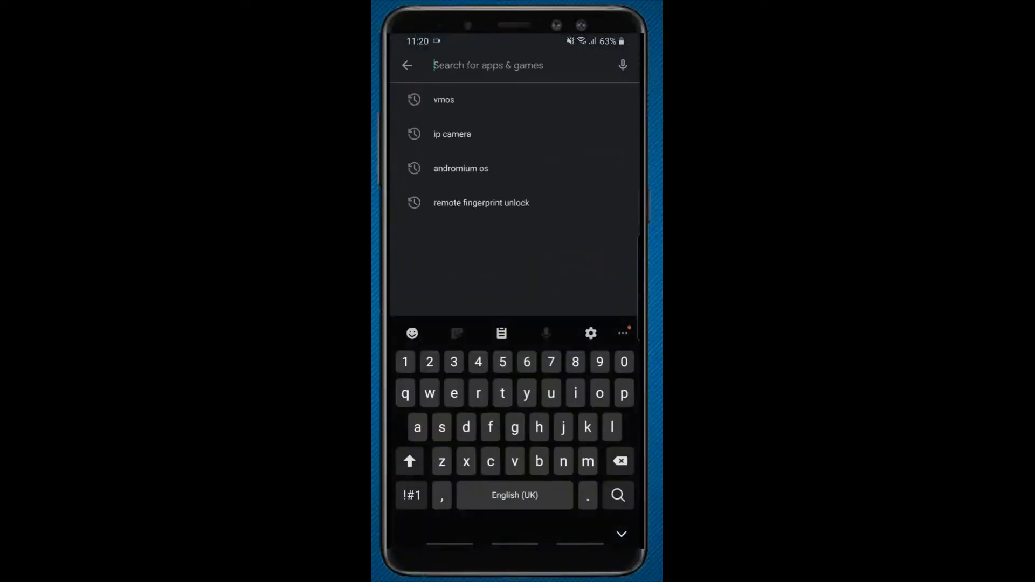
type("termux")
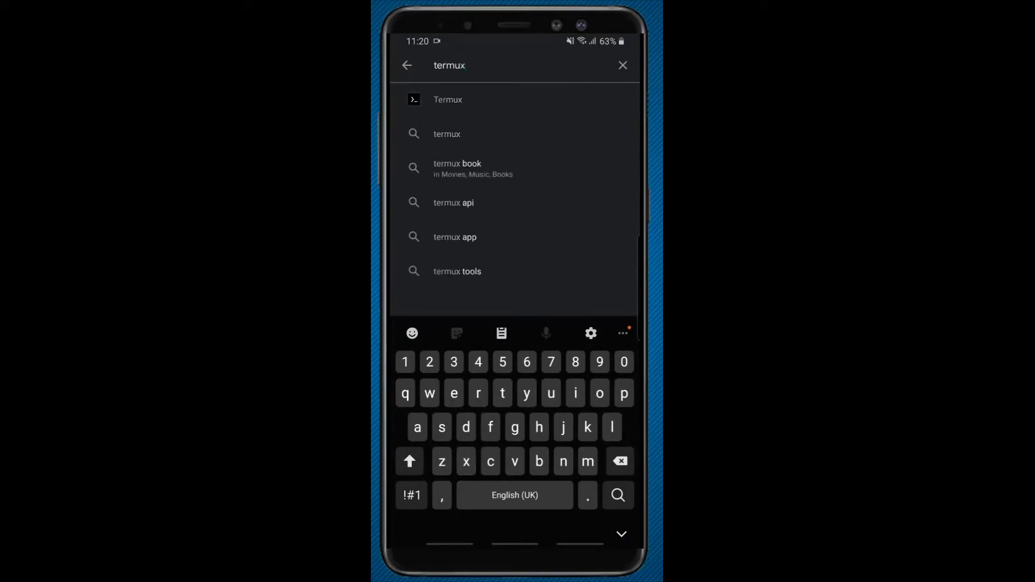
left_click(448, 100)
type("vnc viewer")
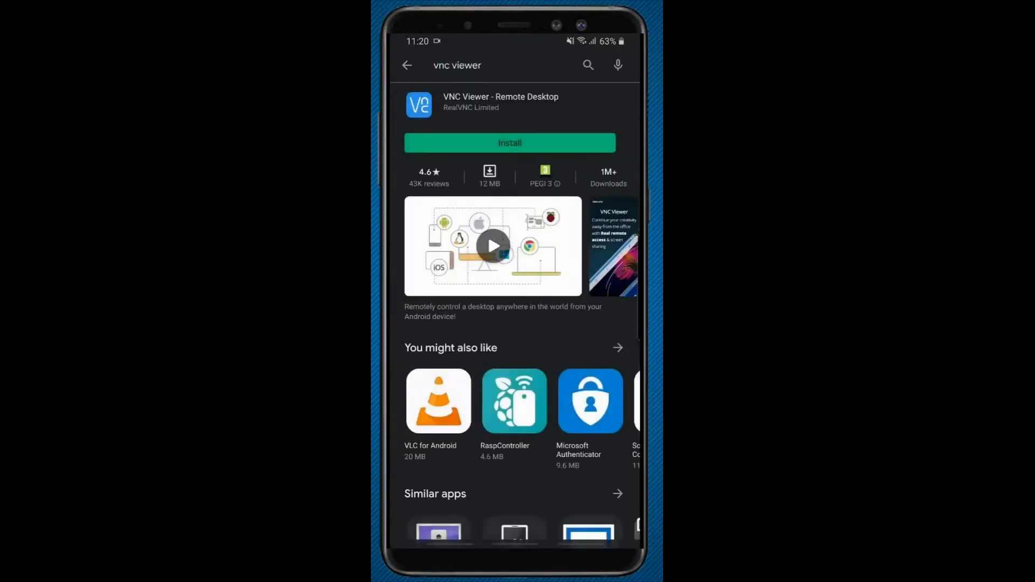
left_click(509, 142)
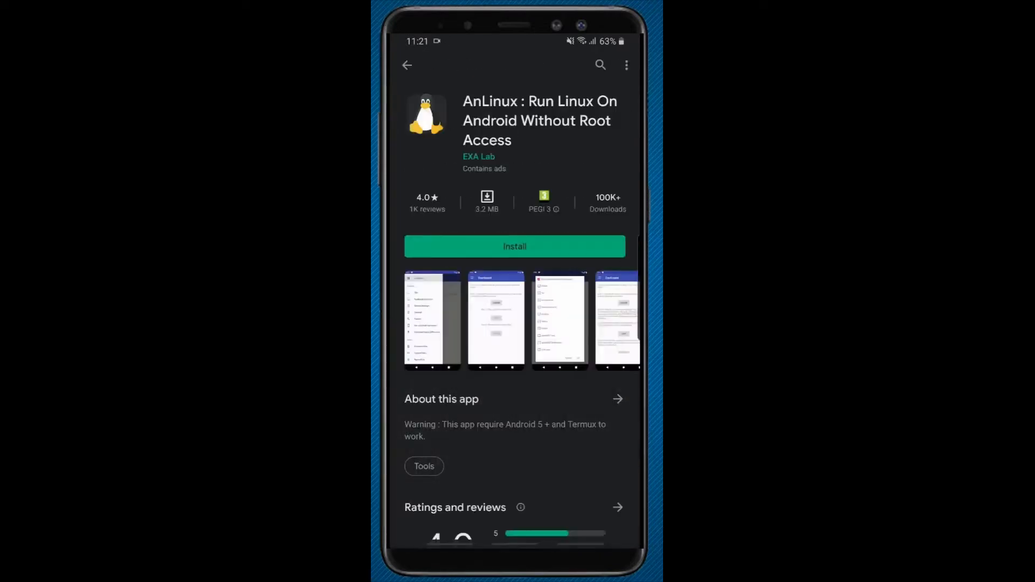
left_click(515, 247)
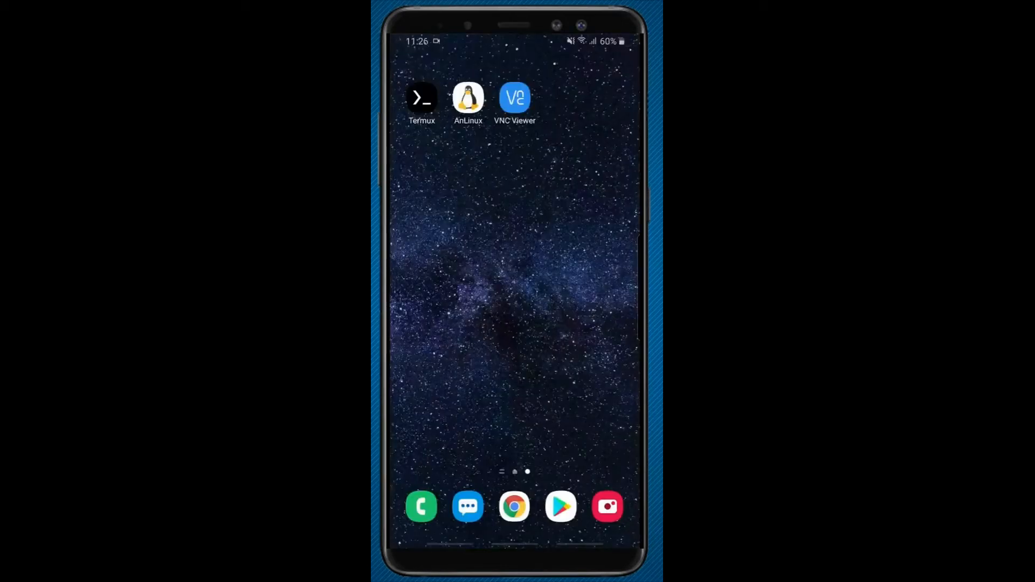
Step: Launch Termux and run apt-get update to refresh the package lists
left_click(421, 98)
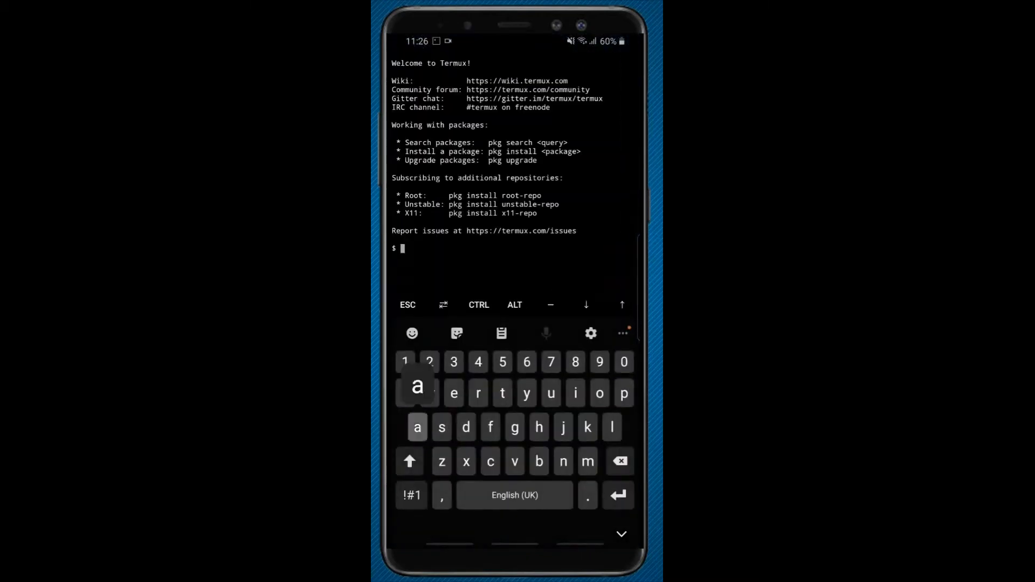
type("apt-")
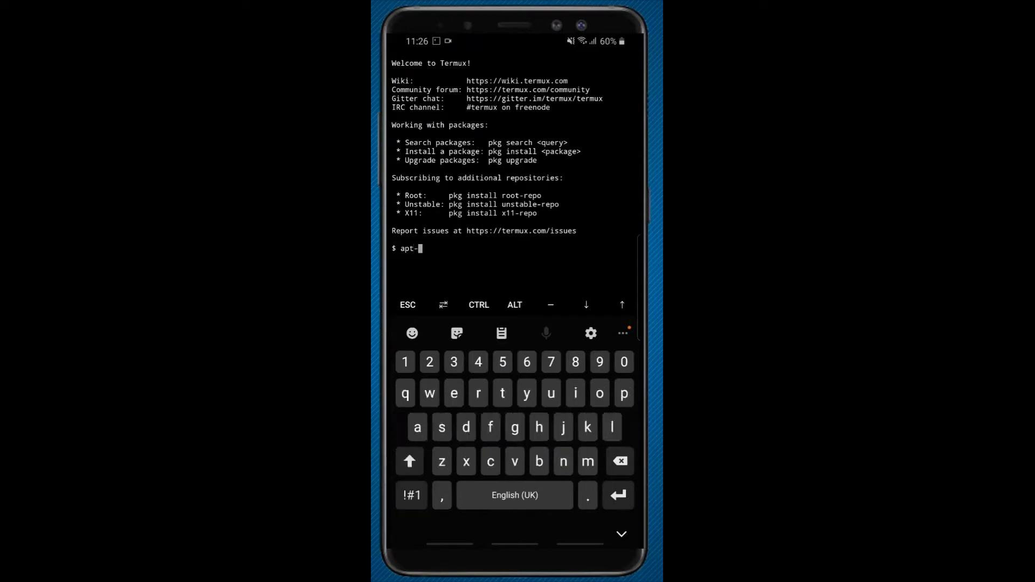
type("get")
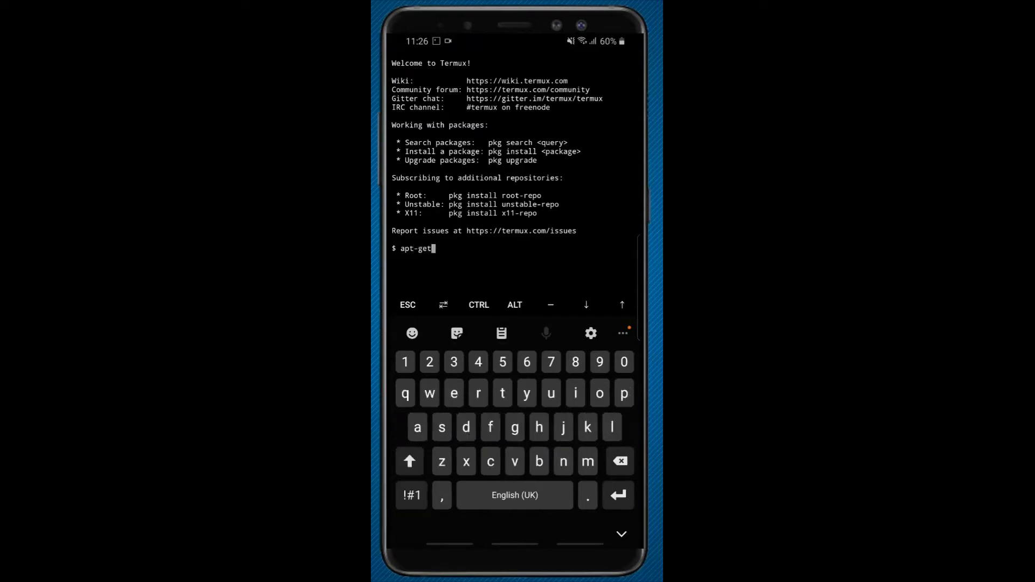
type("upd")
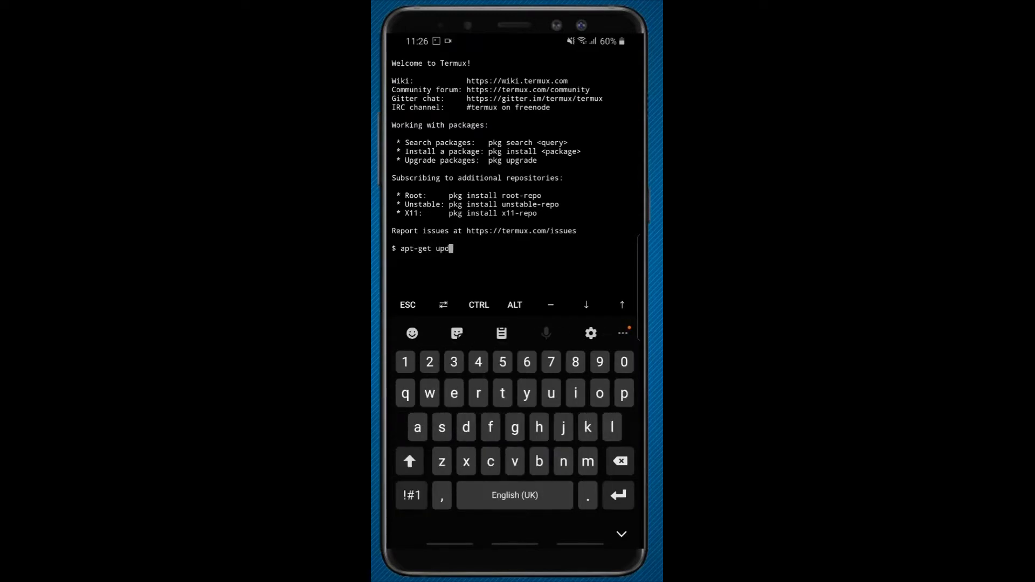
key("Return")
type("apt")
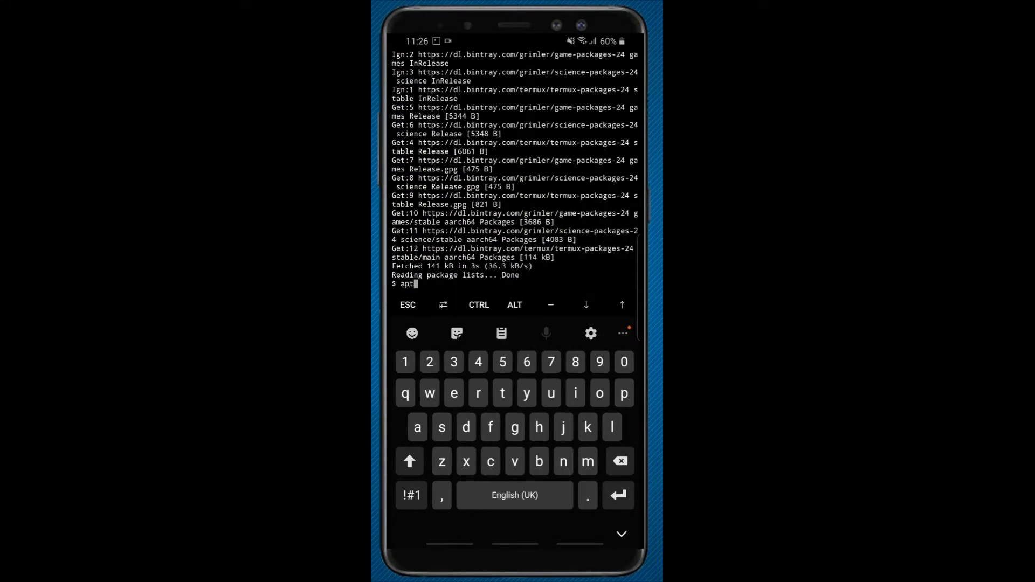
Step: Run apt-get upgrade and confirm with y to upgrade the installed packages
type("-")
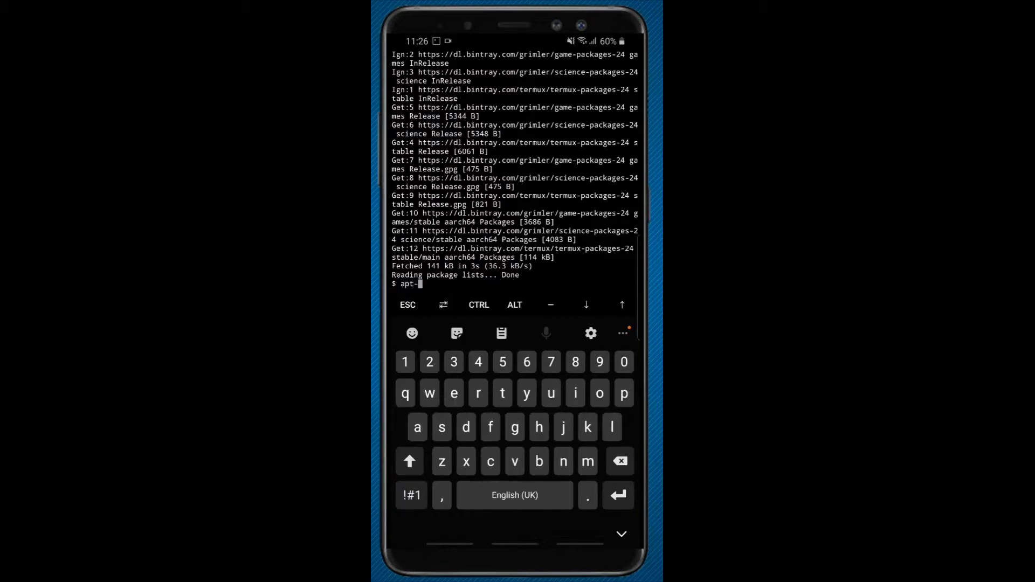
type("get upg")
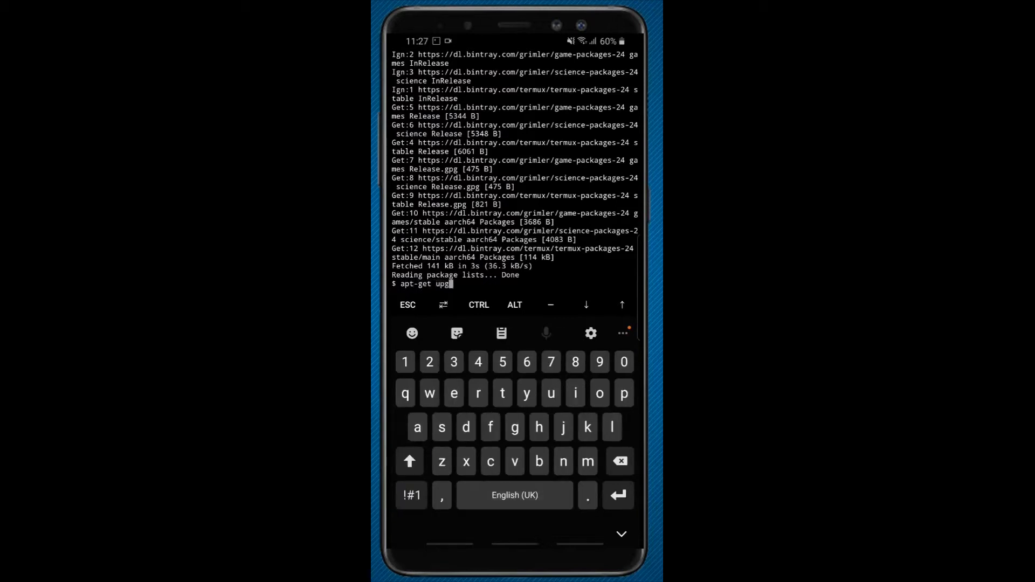
type("rade")
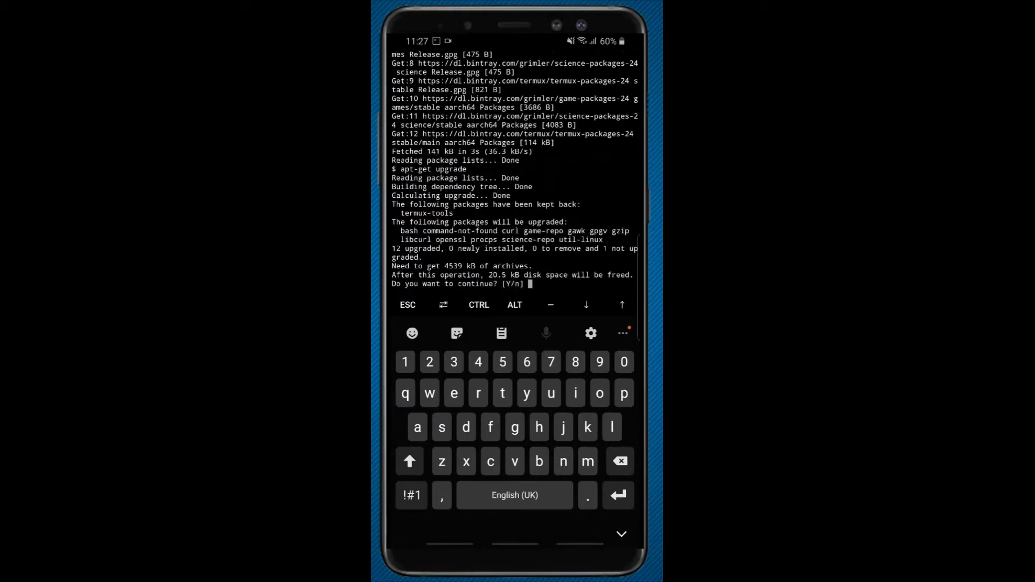
type("y")
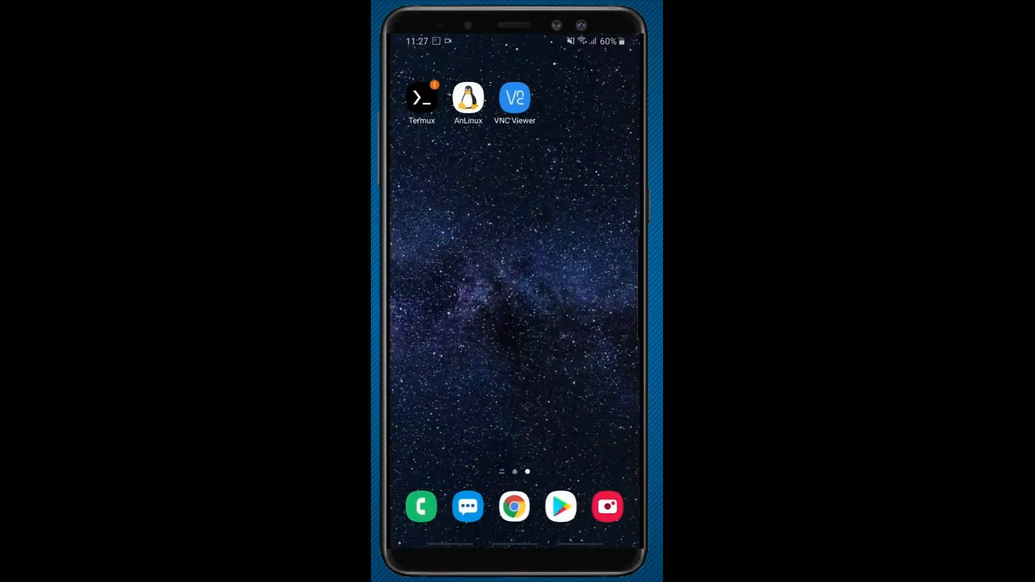
Step: Choose Kali in AnLinux and copy its installation command into Termux
left_click(468, 98)
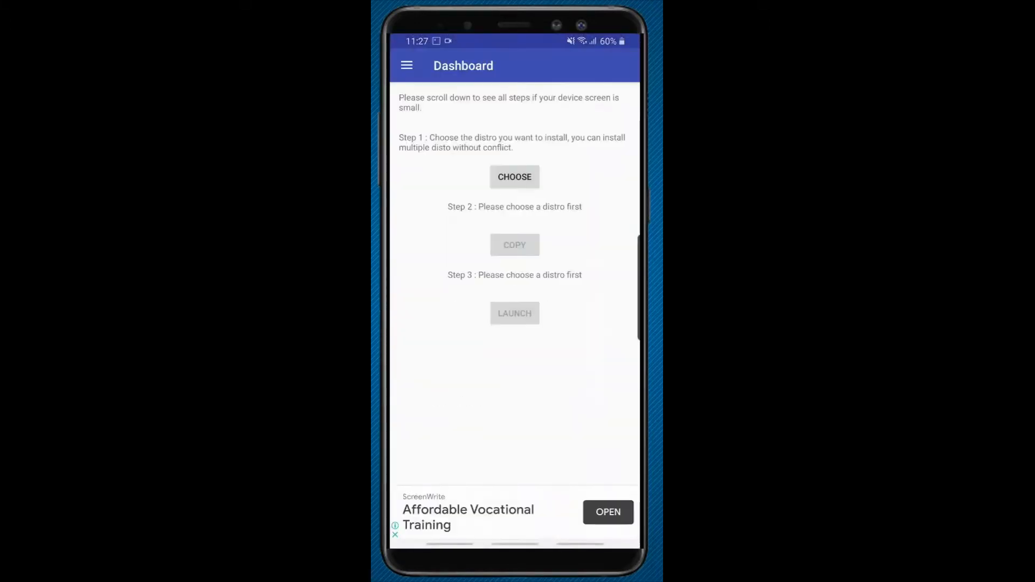
left_click(514, 177)
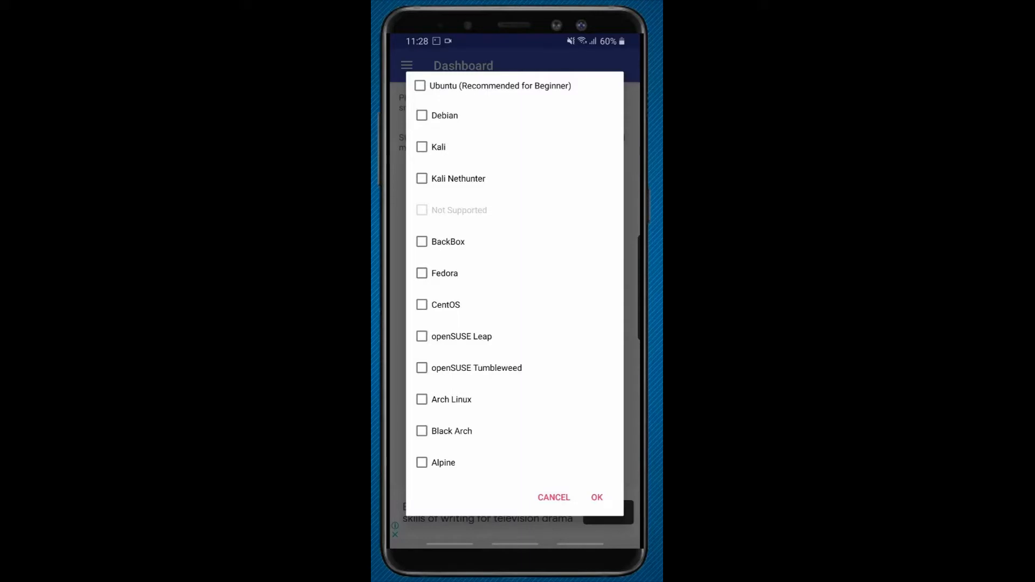
left_click(421, 147)
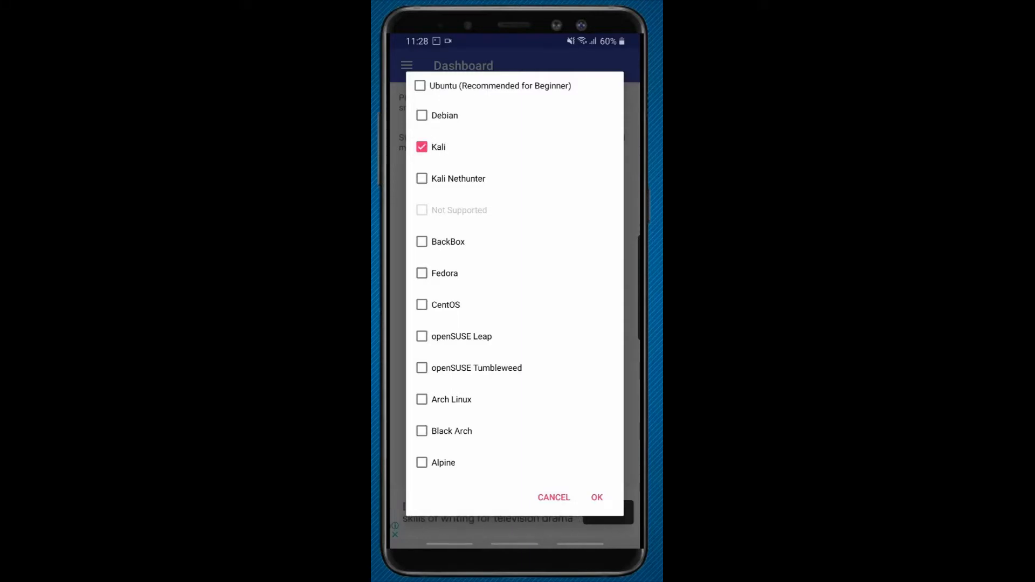
left_click(595, 497)
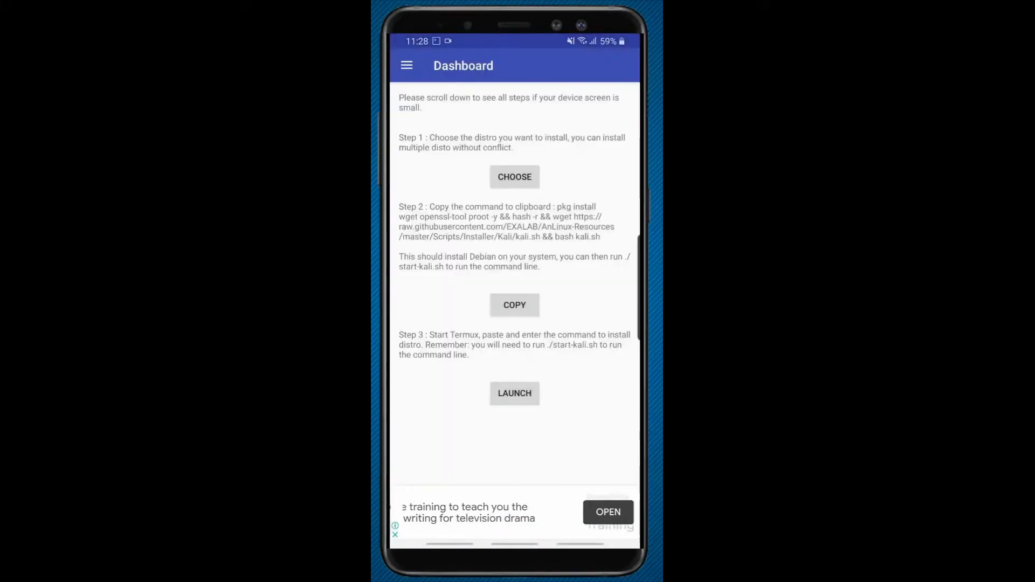
left_click(514, 304)
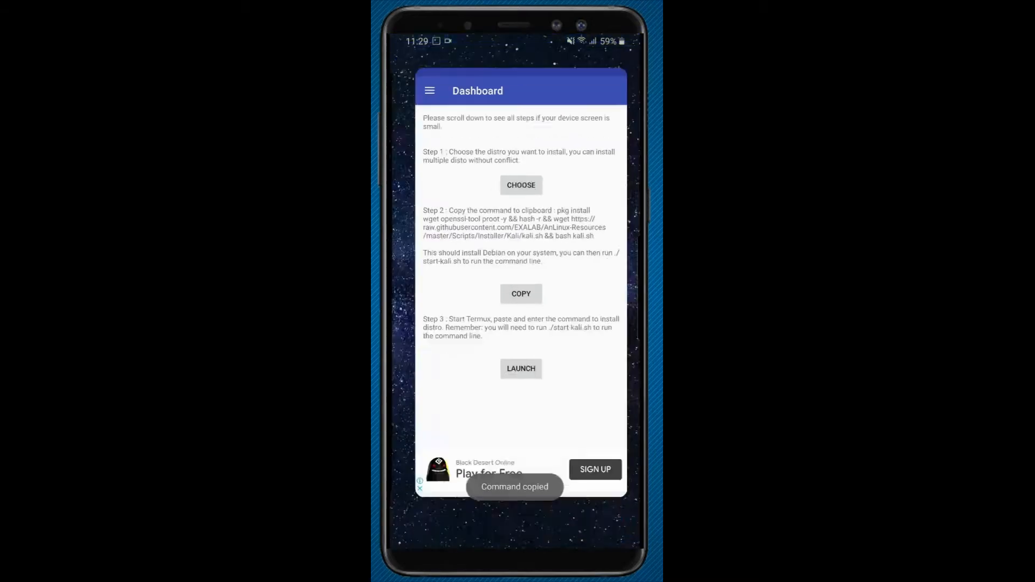
left_click(521, 368)
type("l")
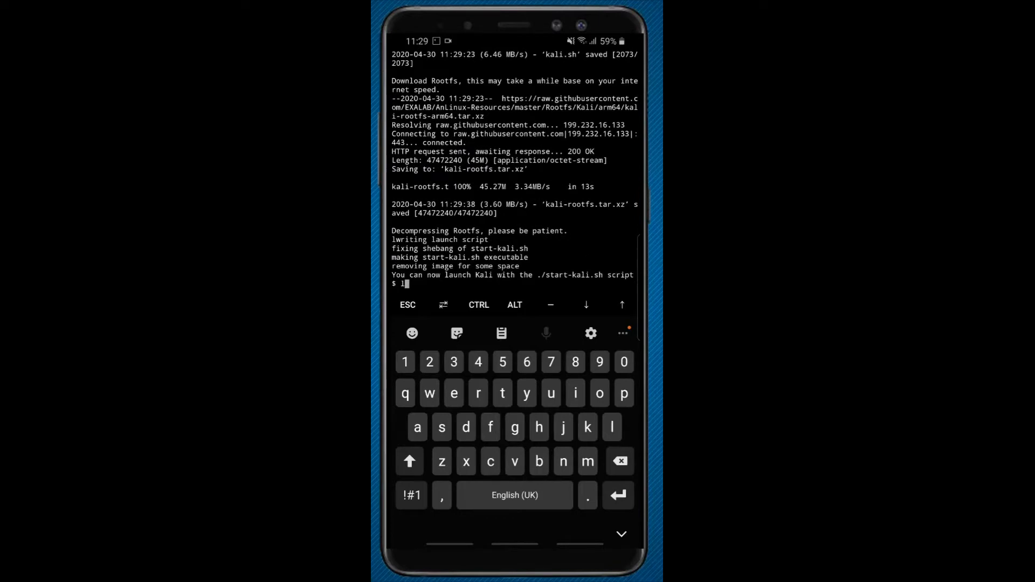
Step: List the Termux home folder with ls to confirm start-kali.sh is present
type("s")
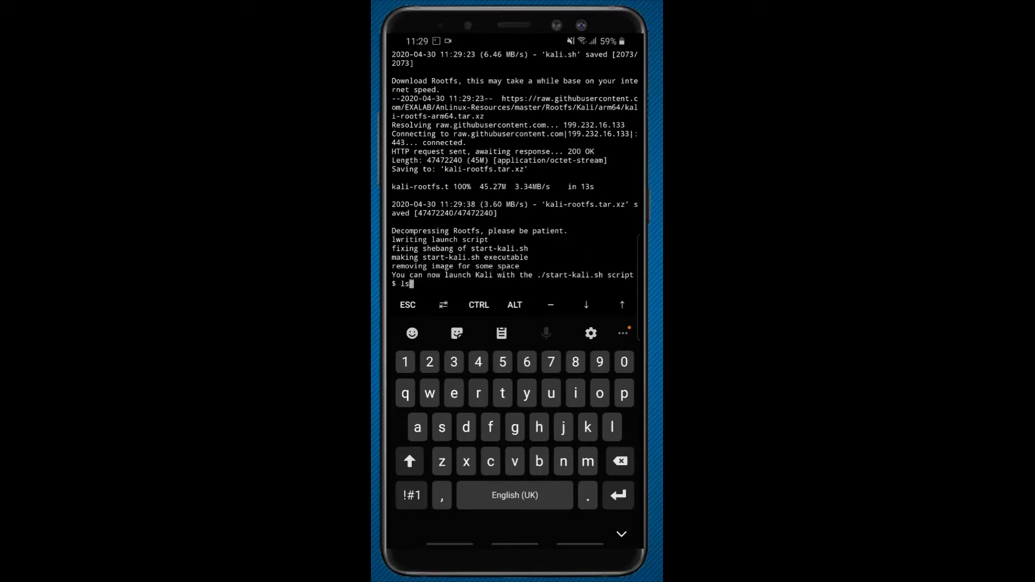
key("Return")
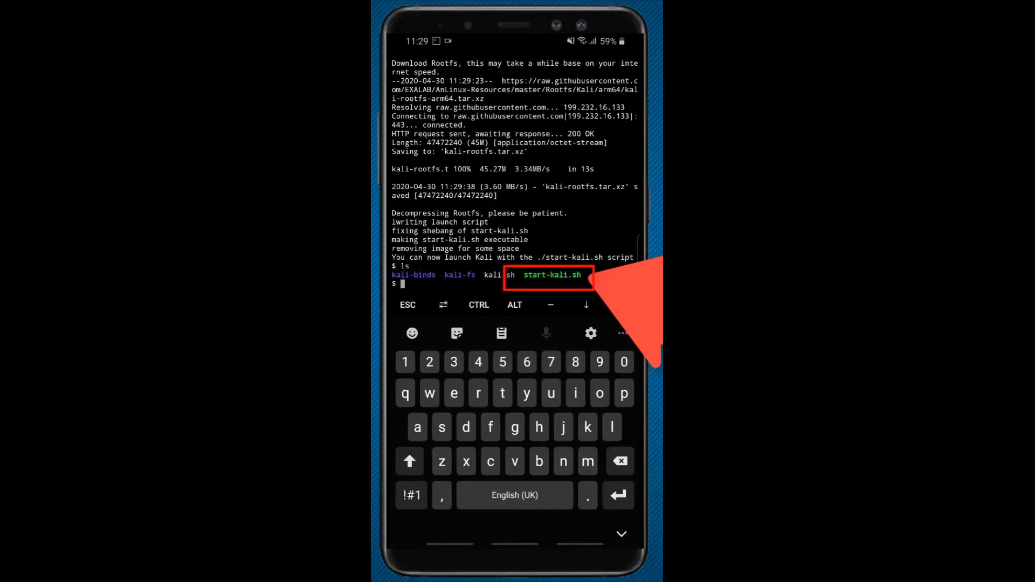
type("./")
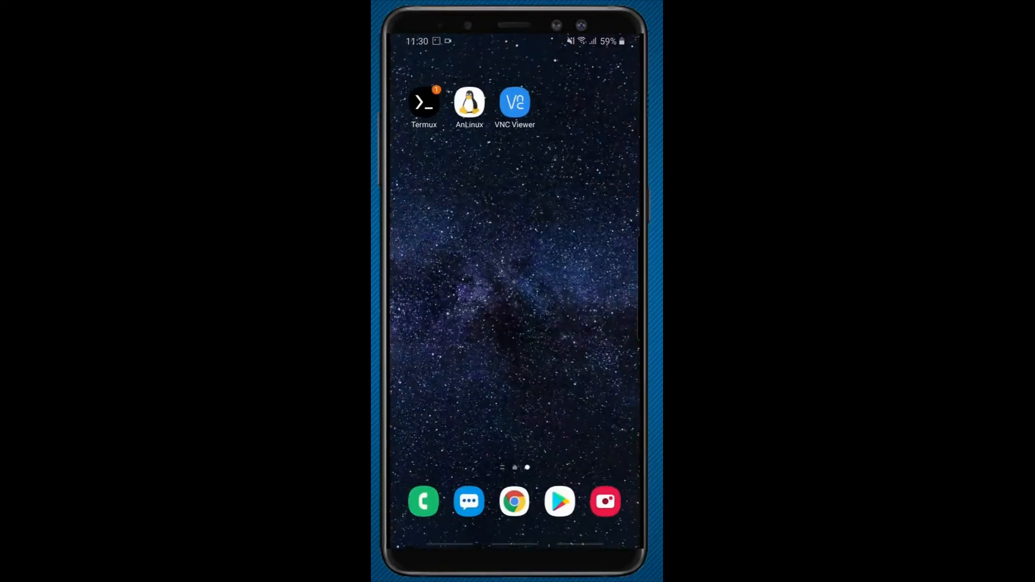
Step: On AnLinux's Setup Desktop page, choose Kali as the Step 1 distro
left_click(469, 103)
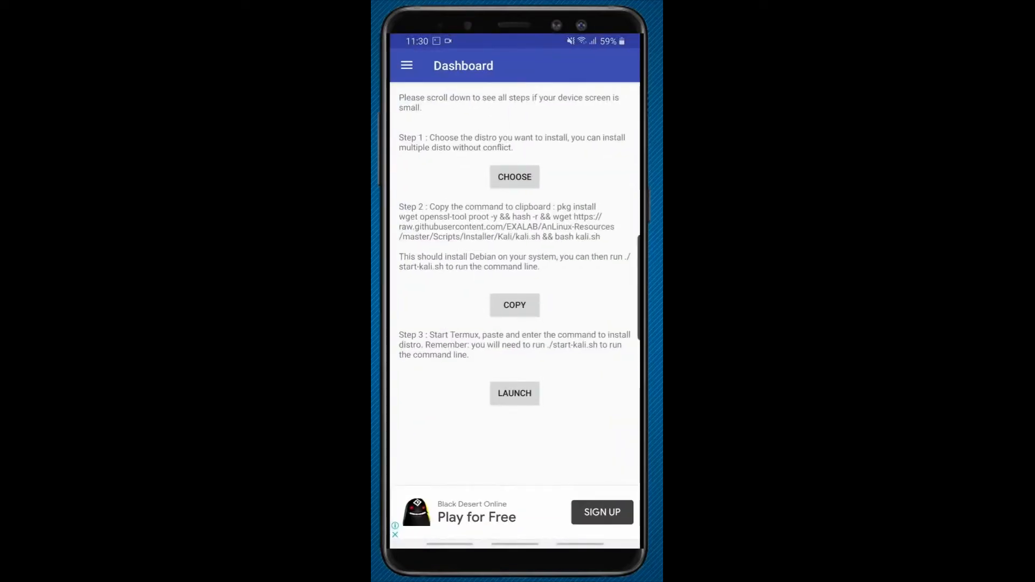
left_click(407, 65)
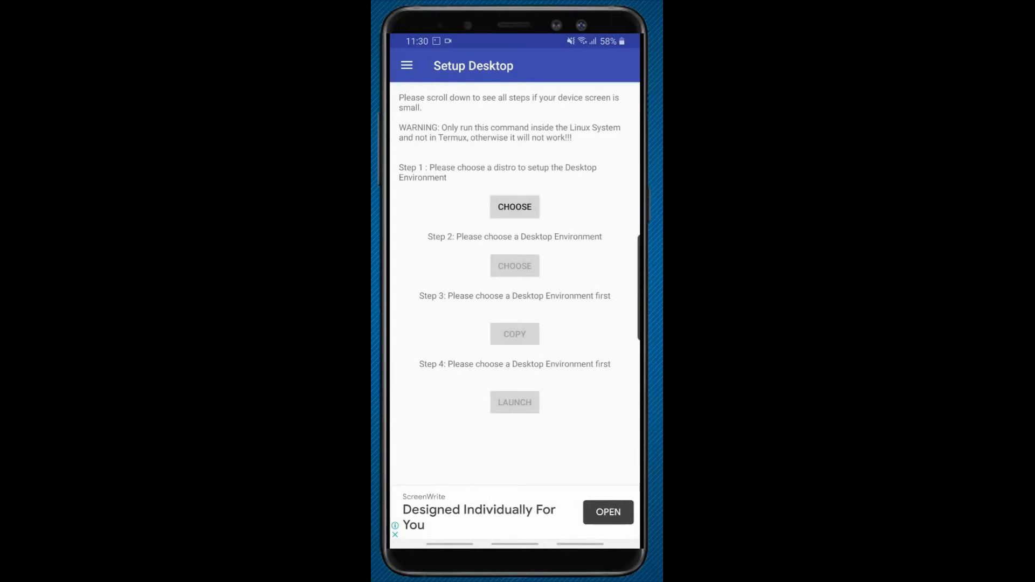
left_click(514, 207)
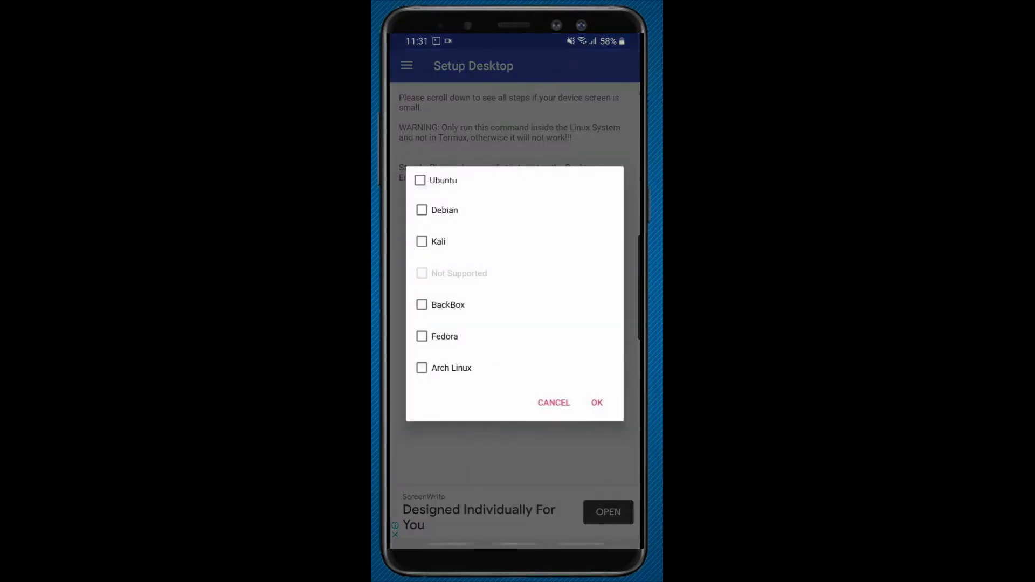
left_click(421, 242)
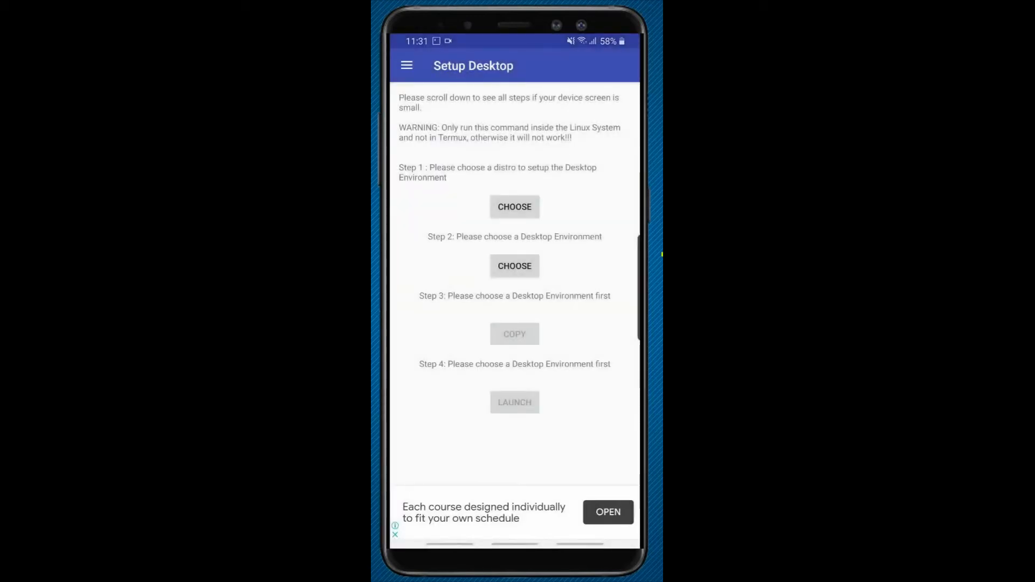
left_click(514, 266)
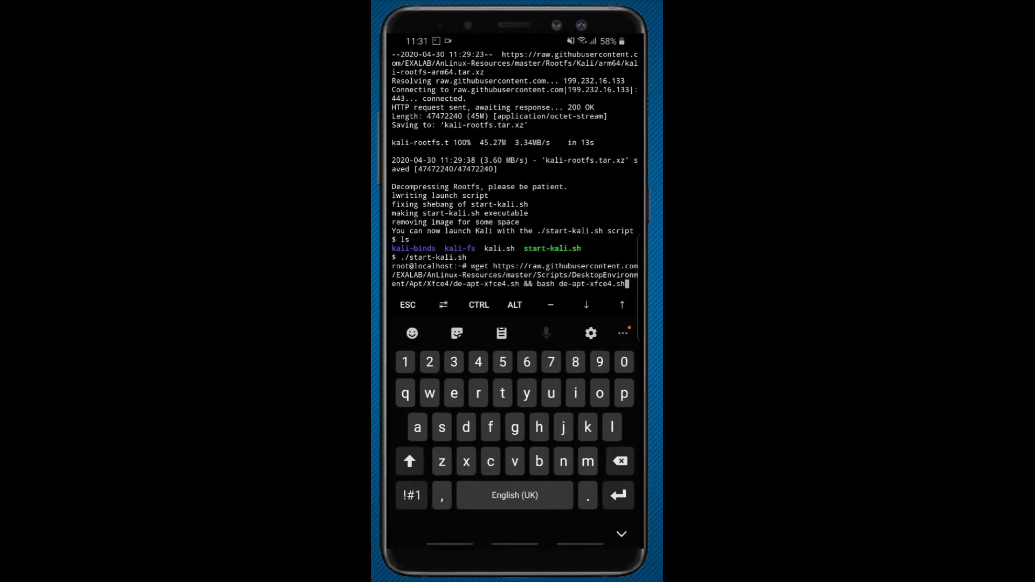
Step: Run the Xfce4 install command in Kali, set a VNC password, and decline a view-only password
key("Return")
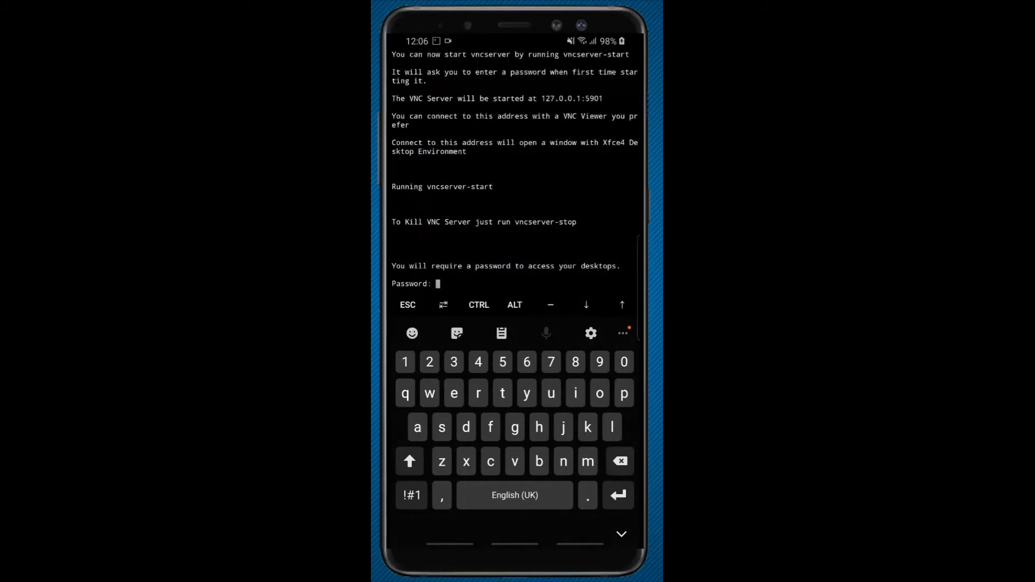
left_click(453, 362)
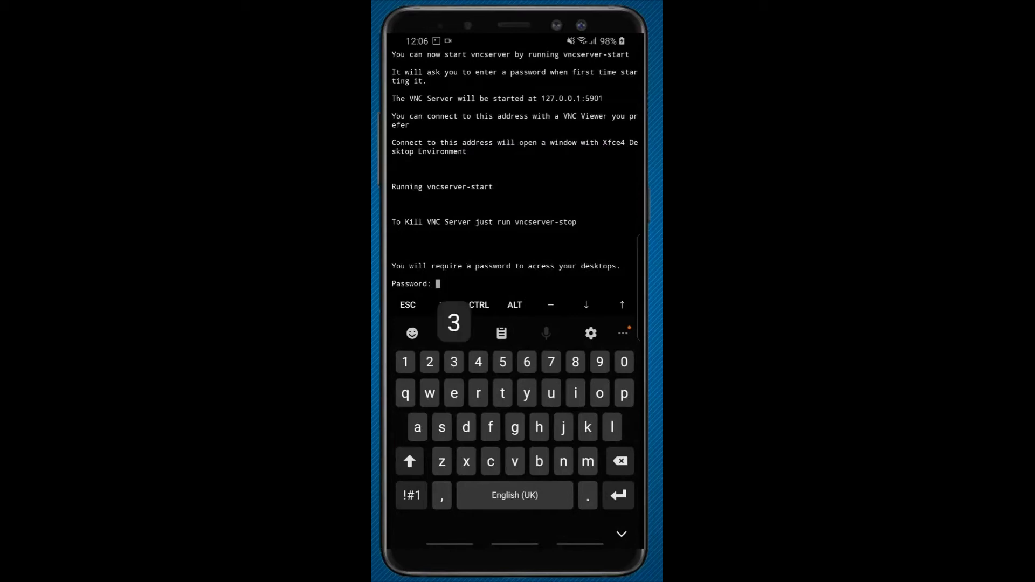
left_click(526, 362)
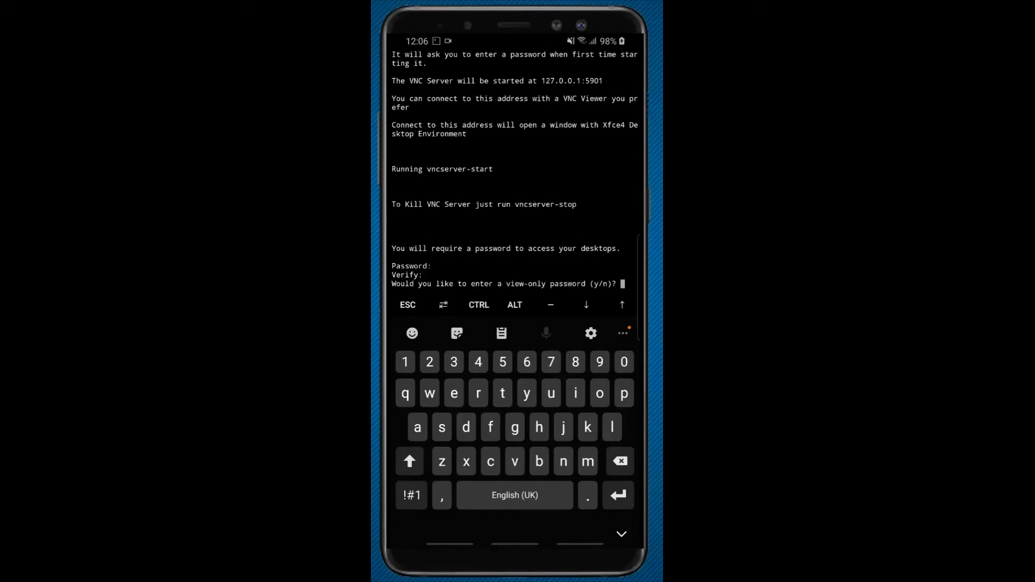
type("n")
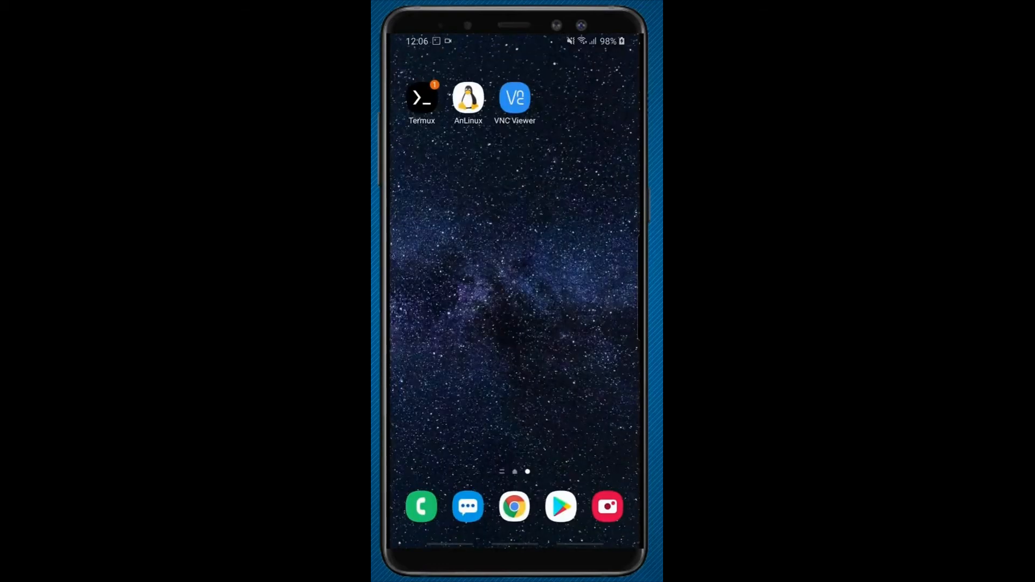
Step: Create a VNC Viewer connection named Linux with address localhost:1
left_click(515, 99)
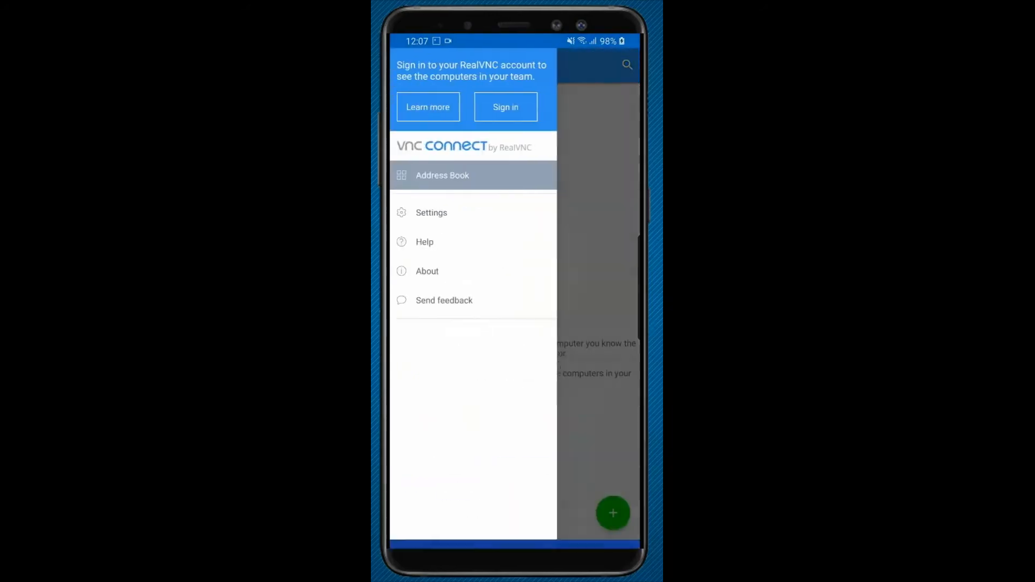
left_click(612, 513)
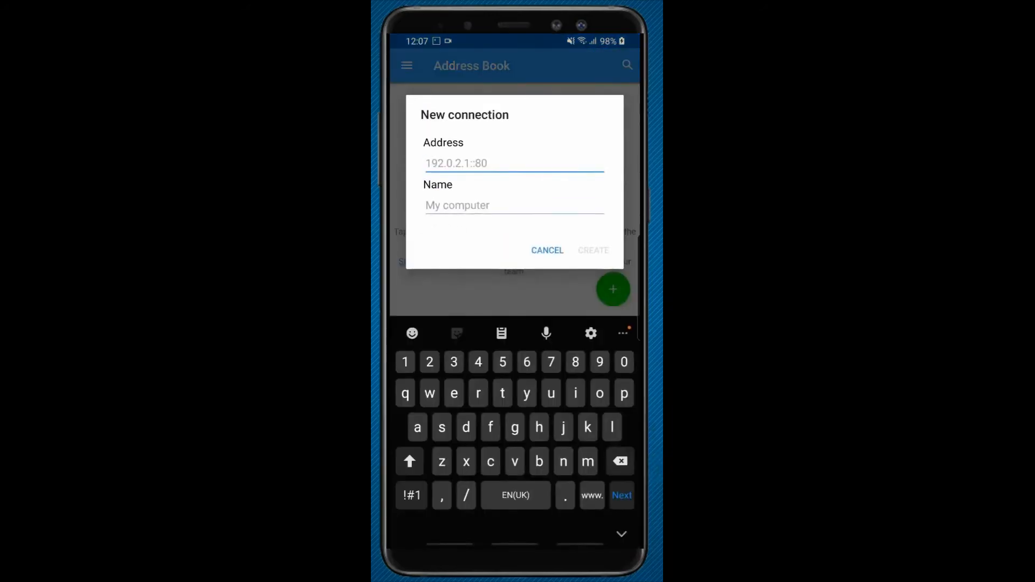
type("localhost:1")
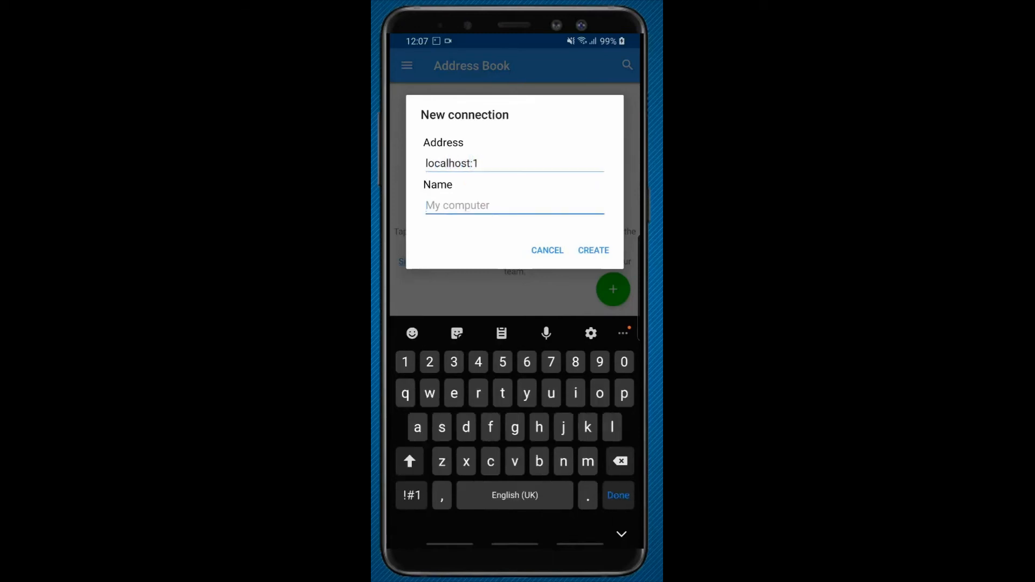
type("Linu")
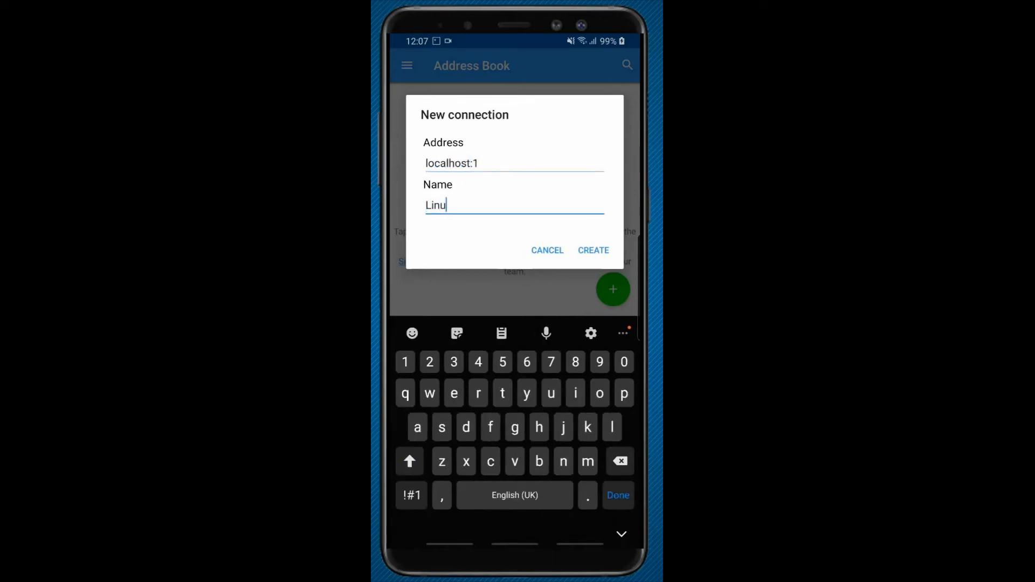
left_click(592, 251)
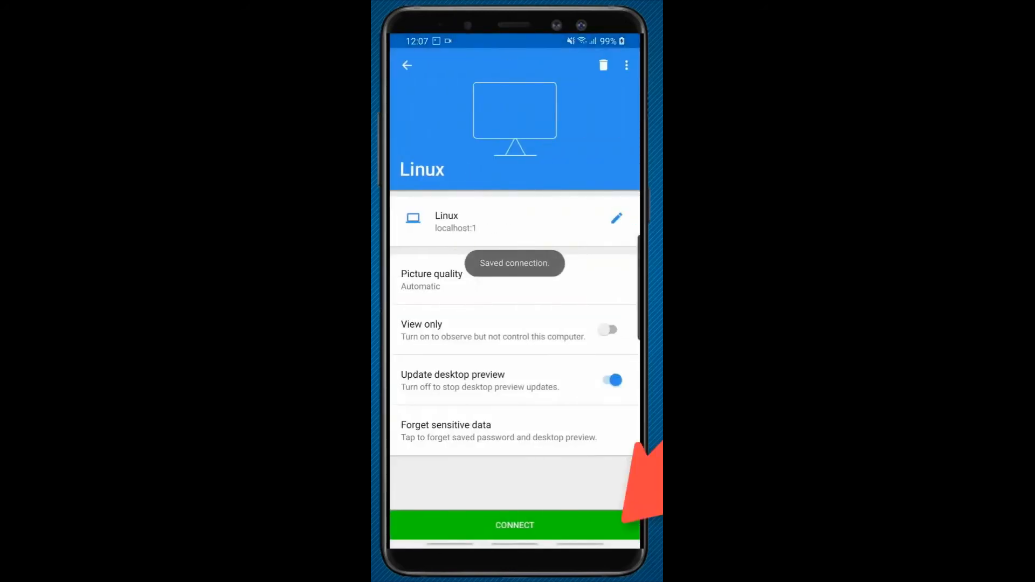
Step: Connect to Linux and submit the VNC server password
left_click(514, 525)
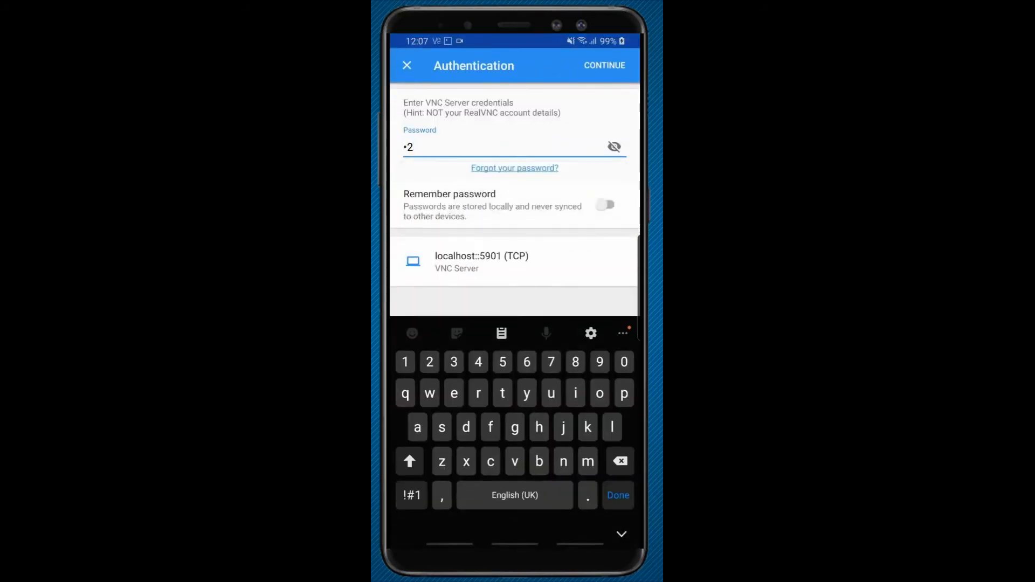
left_click(613, 147)
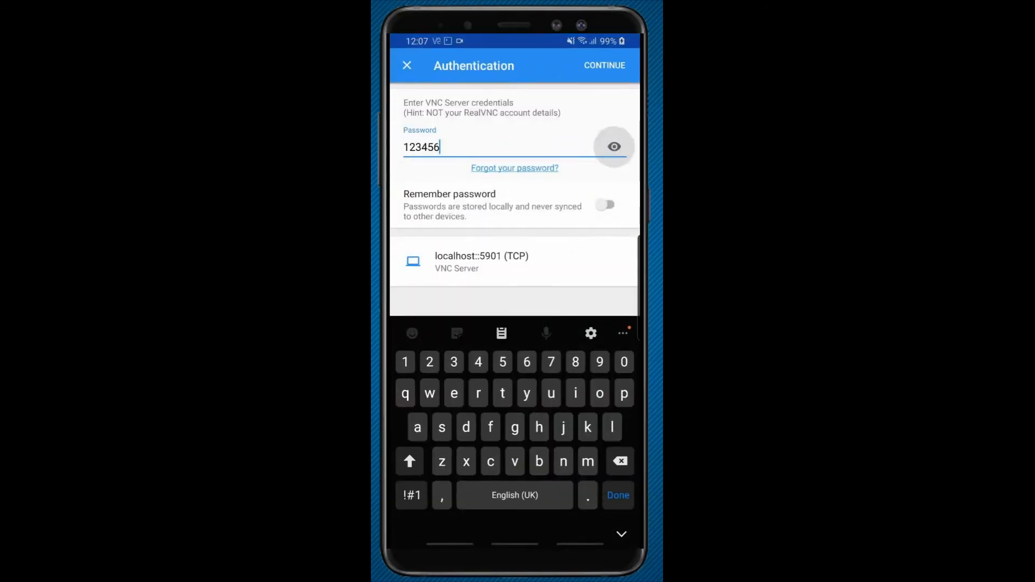
left_click(604, 65)
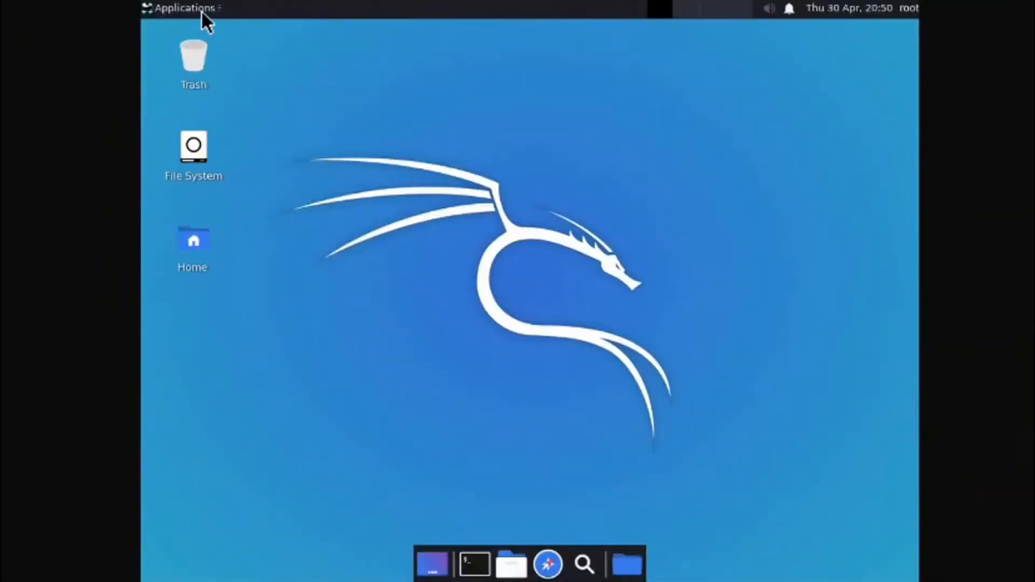
Step: Open the Applications menu from the Xfce top panel
left_click(183, 8)
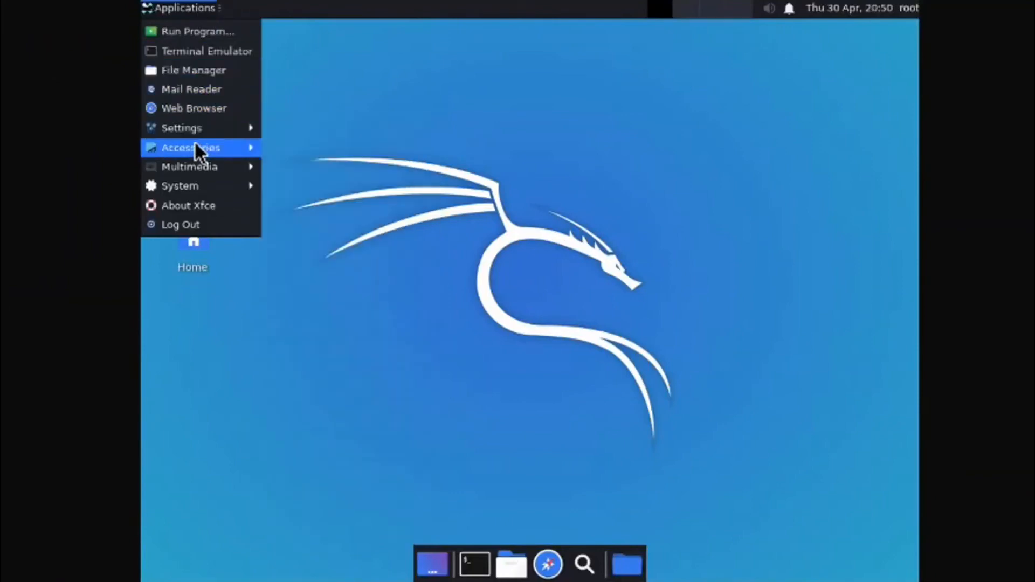